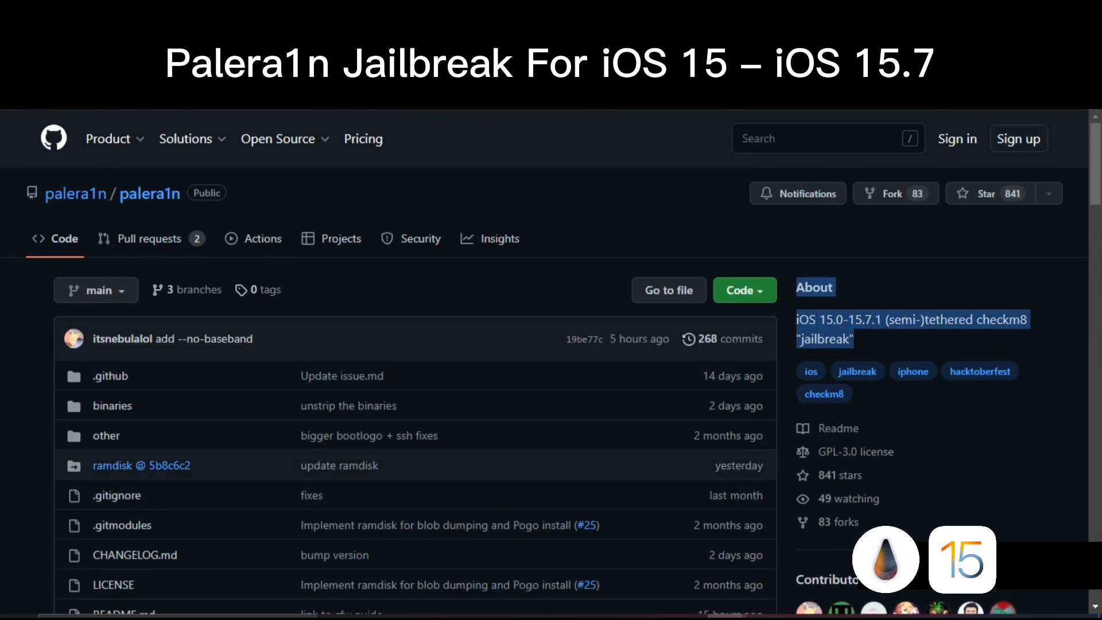
Step: Scroll the developer's Twitter profile until the pinned palera1n boot tweet is in view
{"action": "scroll", "scroll_direction": "down", "scroll_amount": 3}
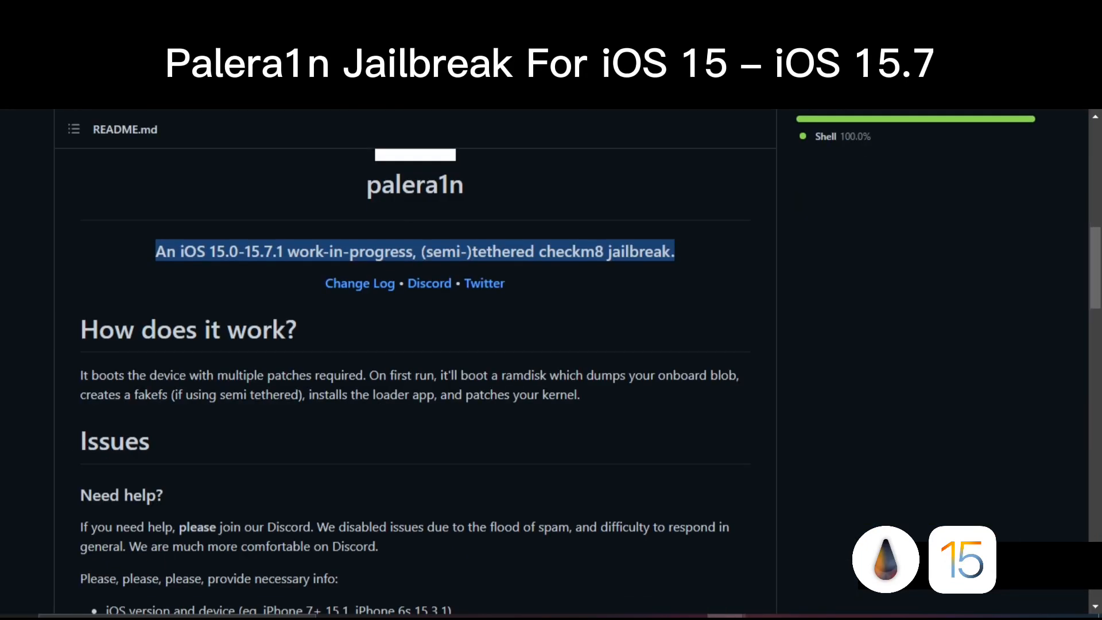
{"action": "scroll", "scroll_direction": "down", "scroll_amount": 3}
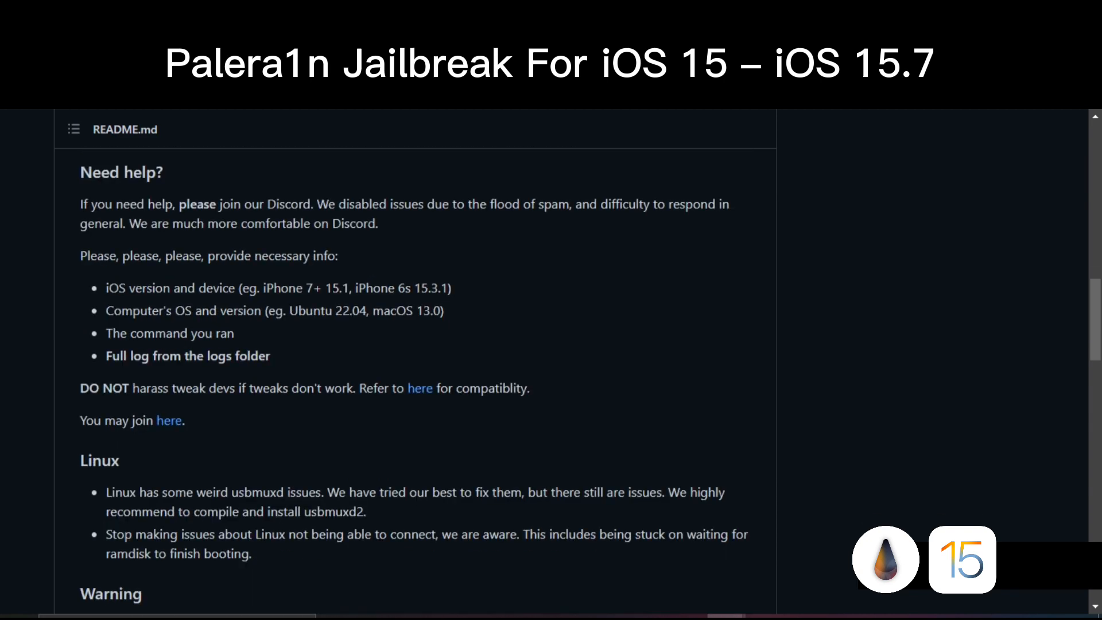
{"action": "scroll", "scroll_direction": "down", "scroll_amount": 3}
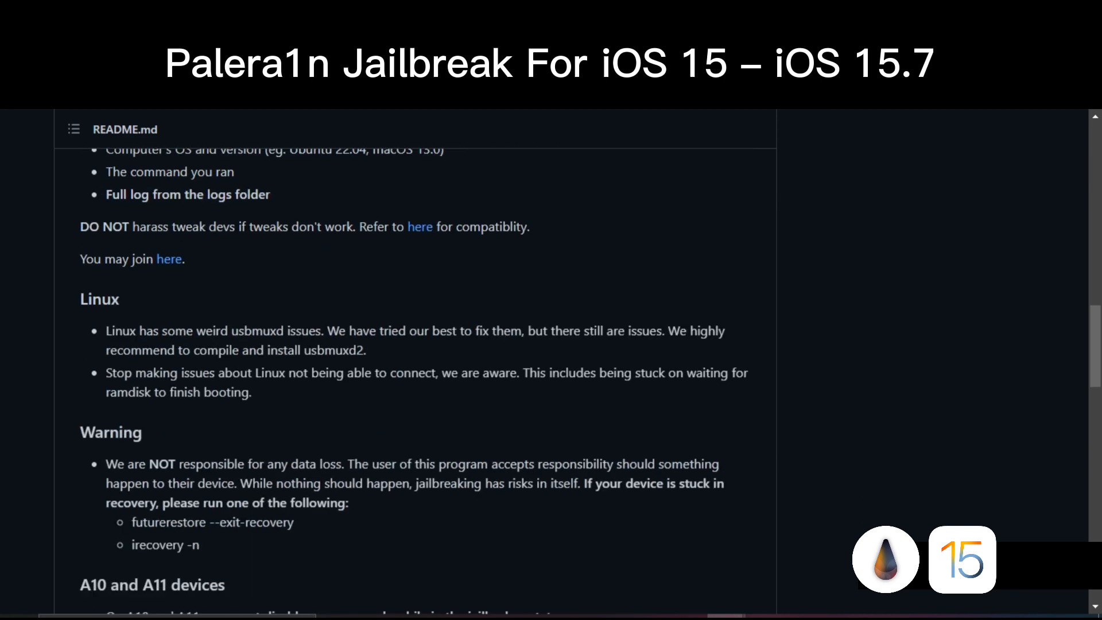
{"action": "scroll", "scroll_direction": "down", "scroll_amount": 3}
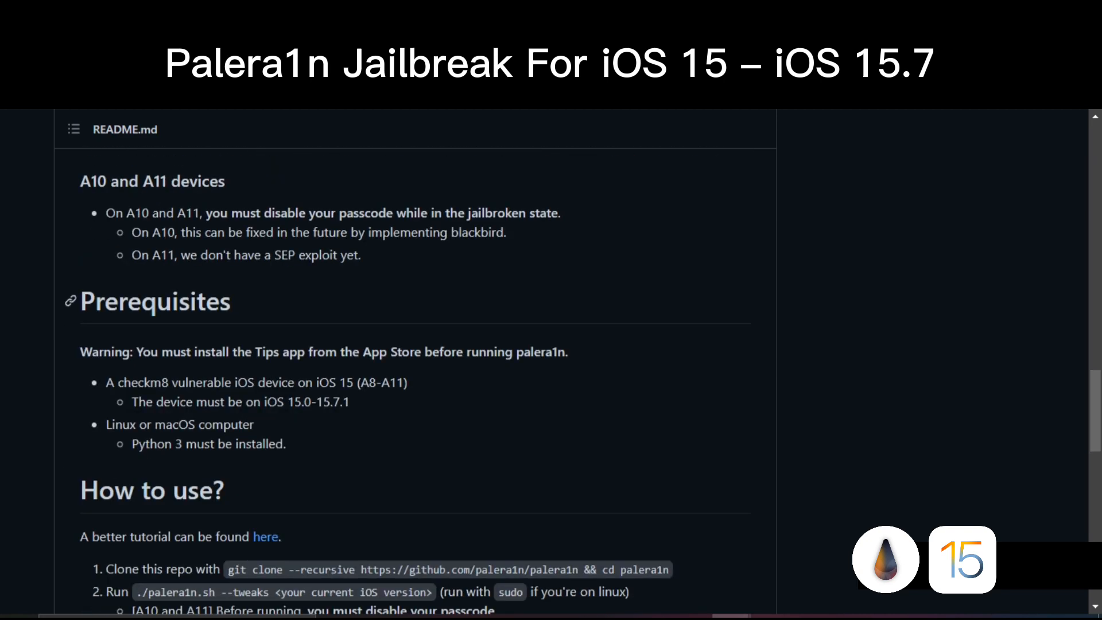
{"action": "scroll", "scroll_direction": "down", "scroll_amount": 3}
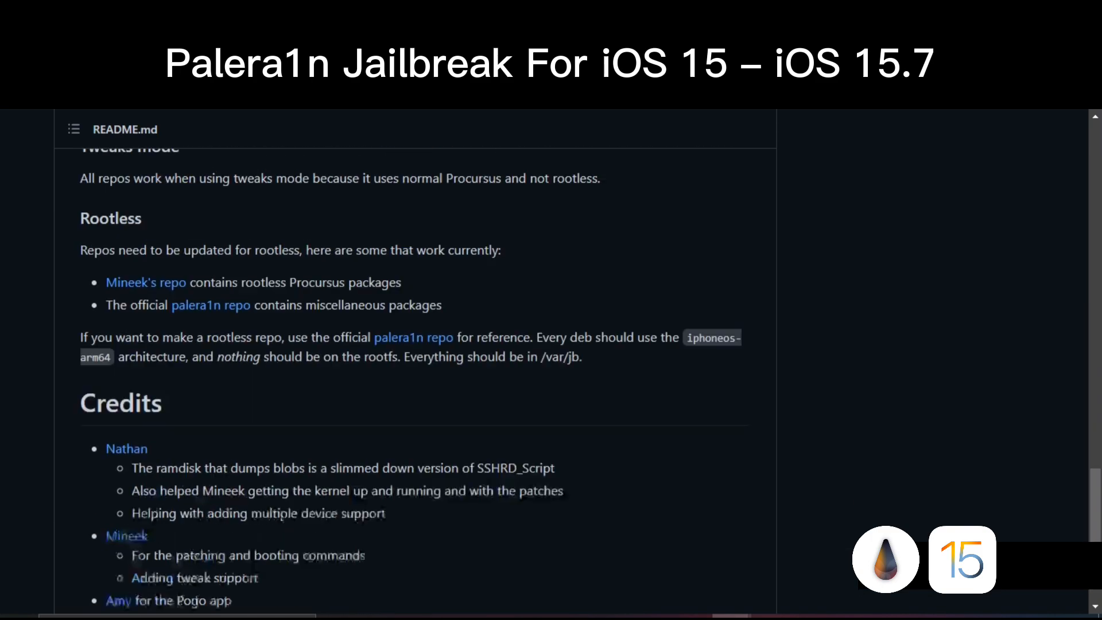
{"action": "scroll", "scroll_direction": "up", "scroll_amount": 3}
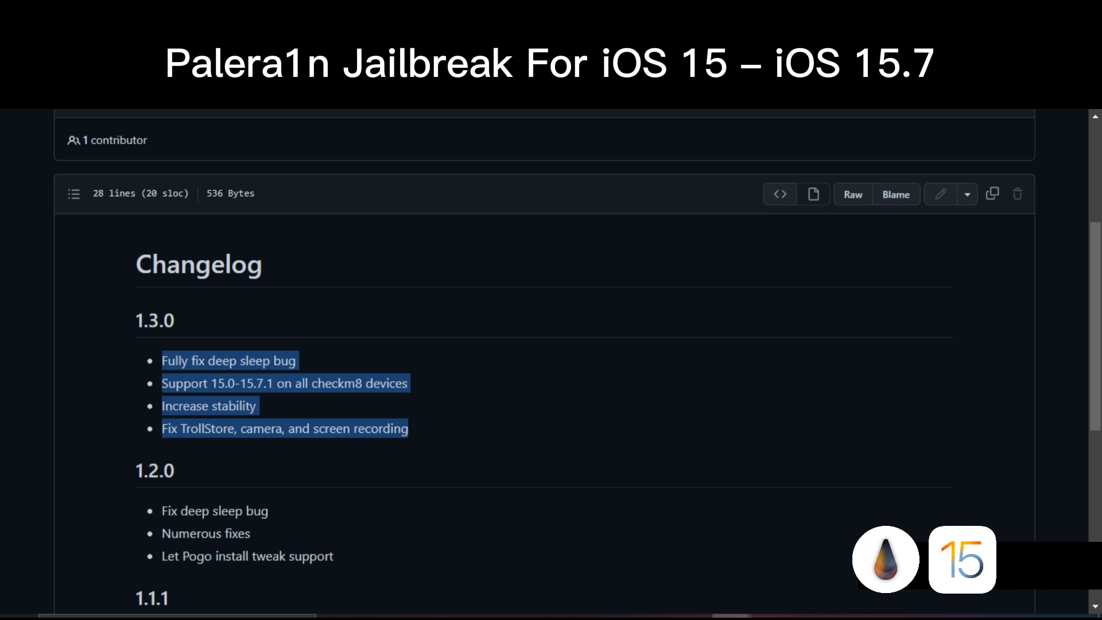
{"action": "scroll", "scroll_direction": "down", "scroll_amount": 3}
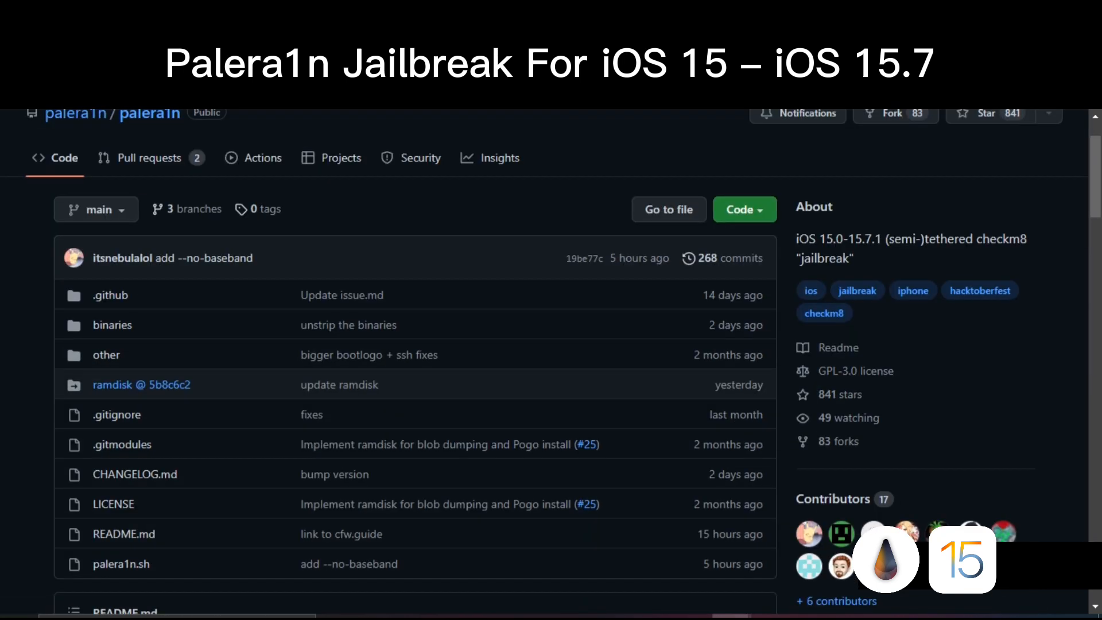
{"action": "scroll", "scroll_direction": "up", "scroll_amount": 3}
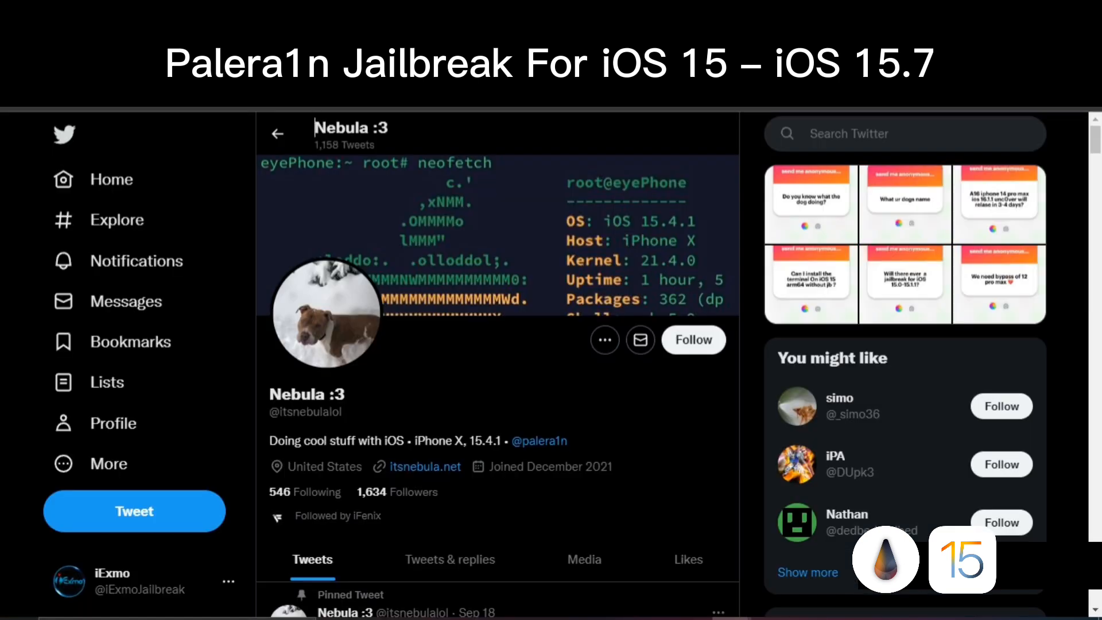
{"action": "scroll", "scroll_direction": "down", "scroll_amount": 3}
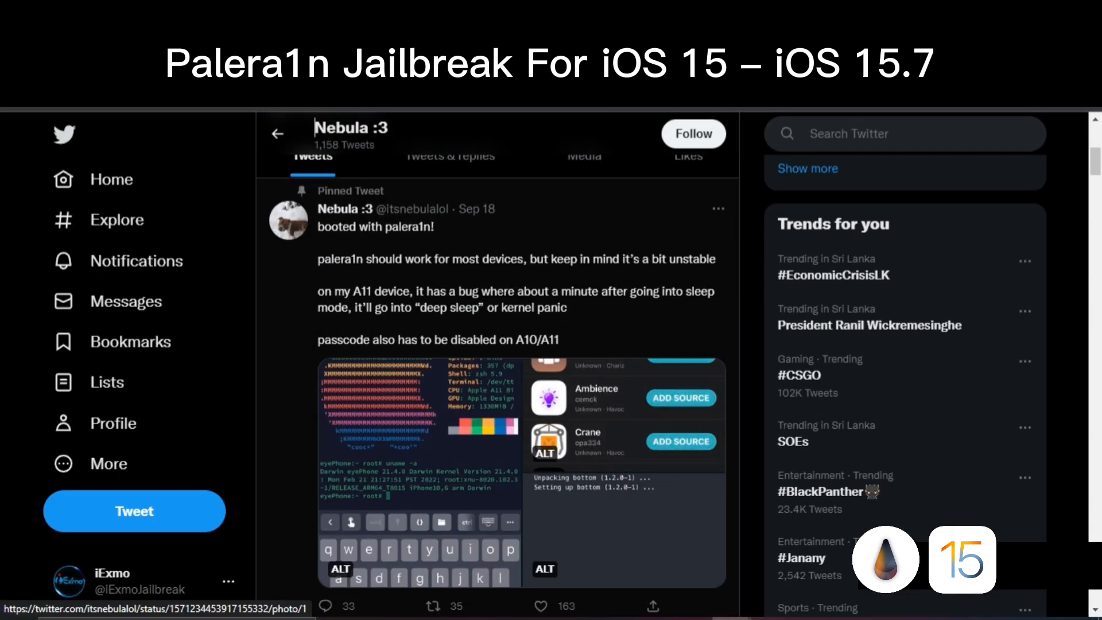
{"action": "scroll", "scroll_direction": "down", "scroll_amount": 3}
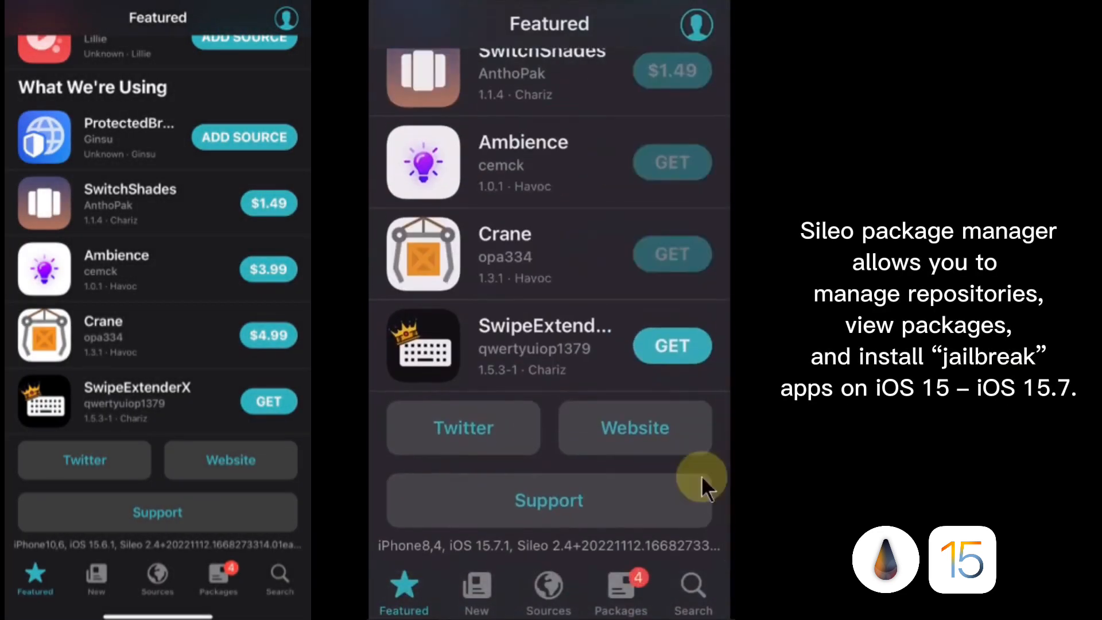
Step: View pending updates, the Chariz, Havoc and Procursus sources, then the installed packages list
{"action": "left_click", "coordinate": [621, 591]}
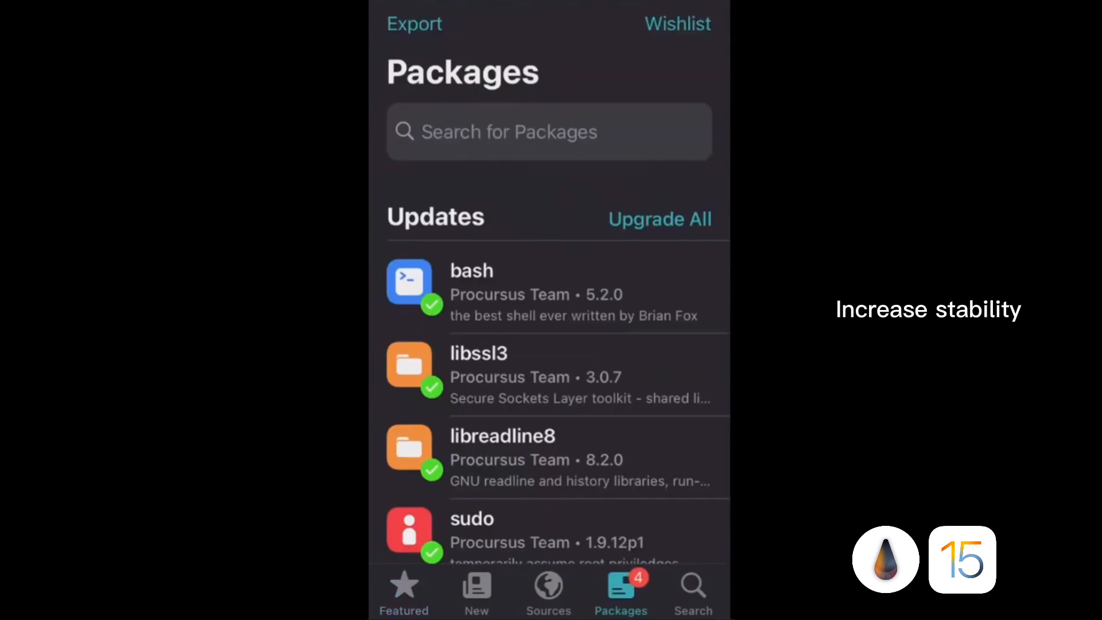
{"action": "left_click", "coordinate": [659, 219]}
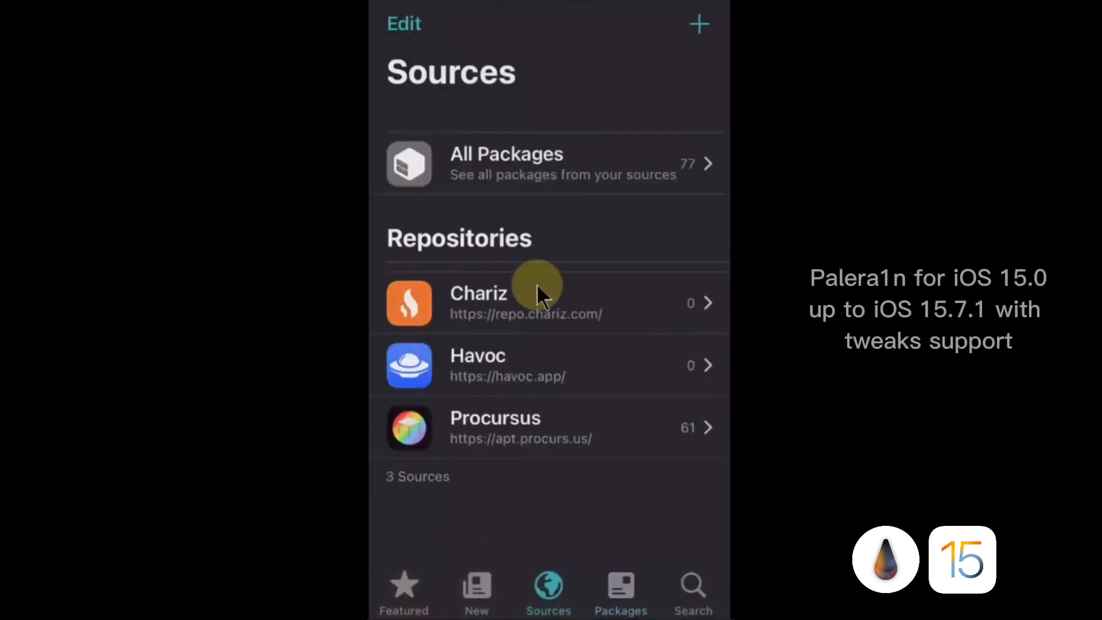
{"action": "left_click", "coordinate": [620, 590]}
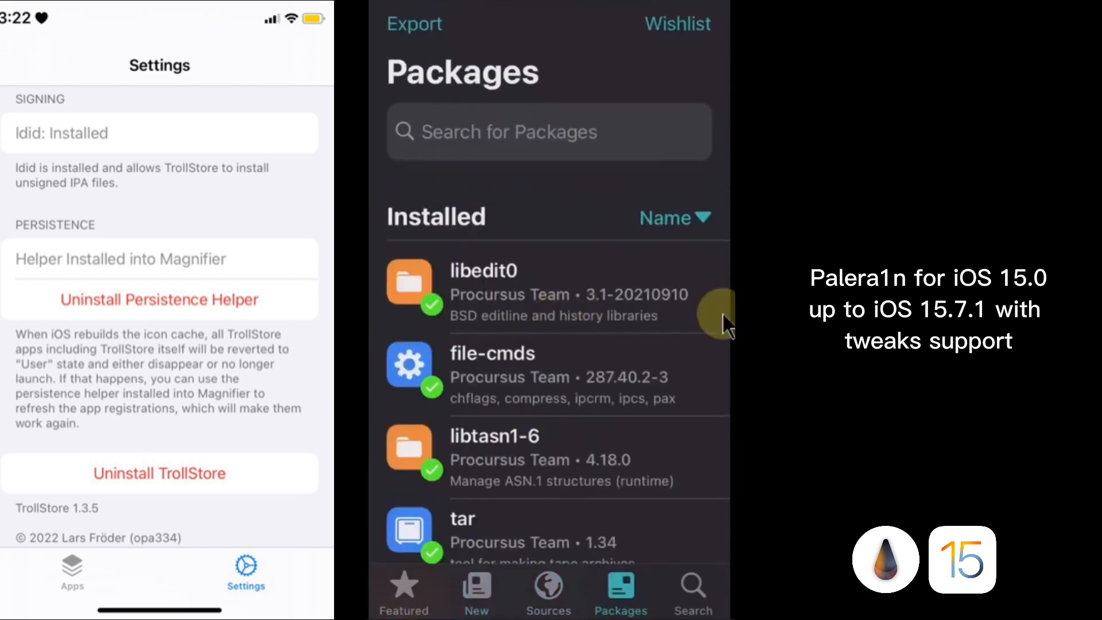